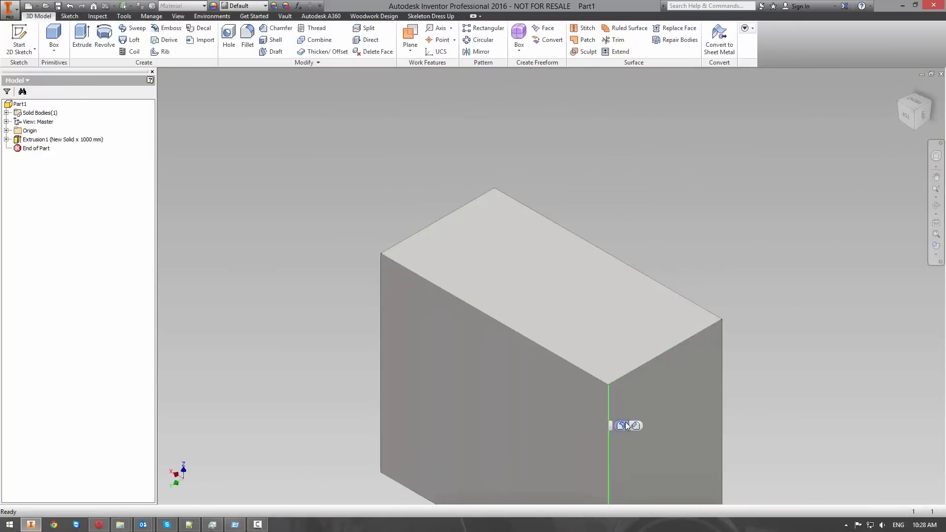
# Fillet a block edge at 200 mm, then dress it into trimmed 18 mm panels.
pyautogui.click(247, 44)
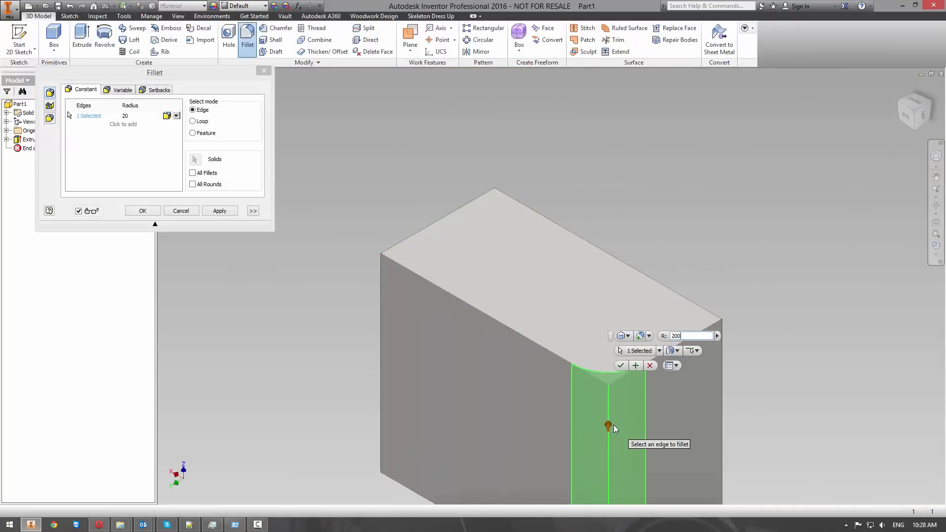
pyautogui.click(143, 211)
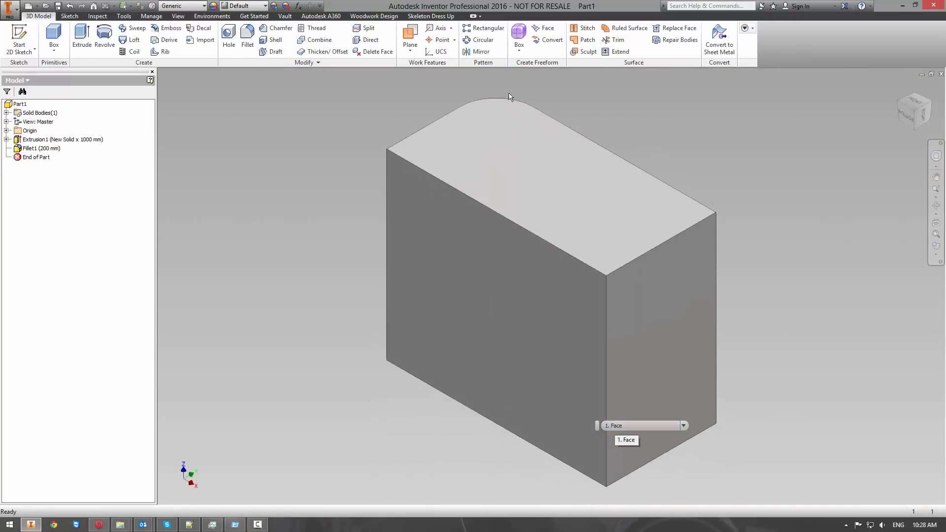
pyautogui.click(430, 15)
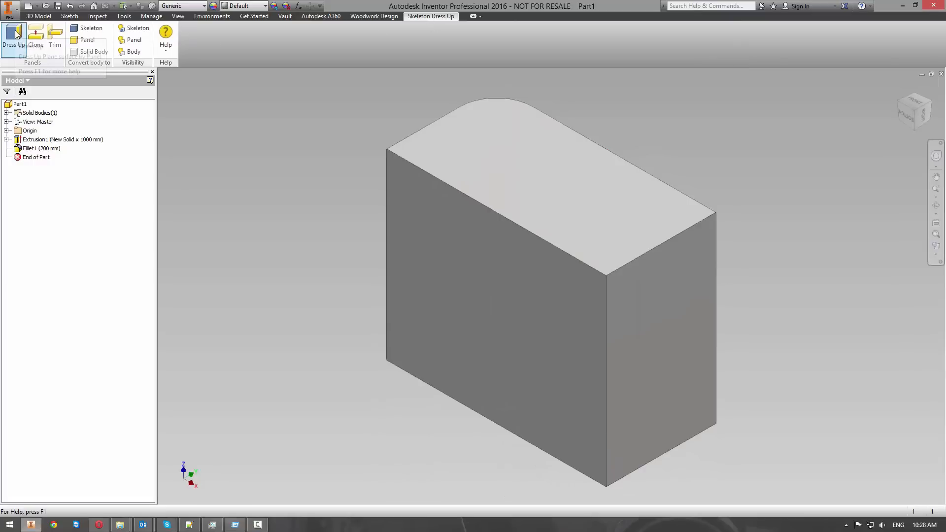
pyautogui.click(13, 36)
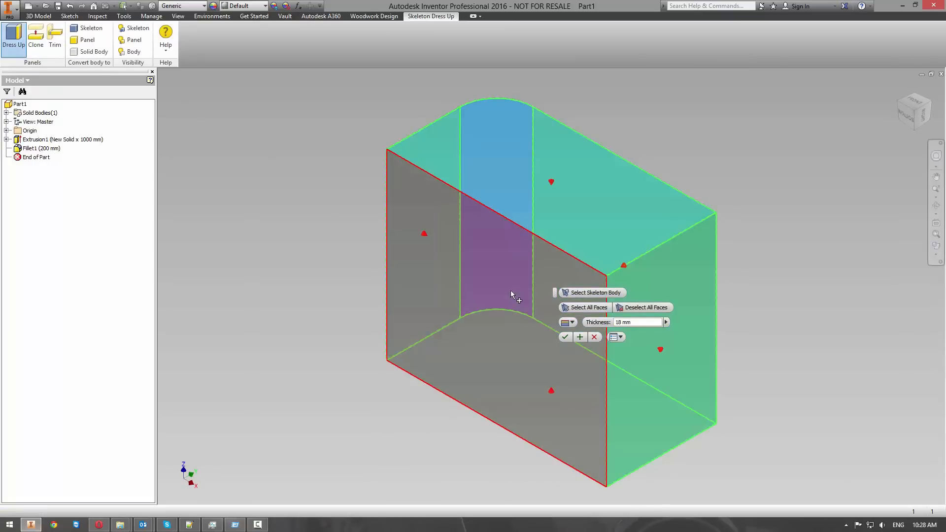
pyautogui.click(565, 337)
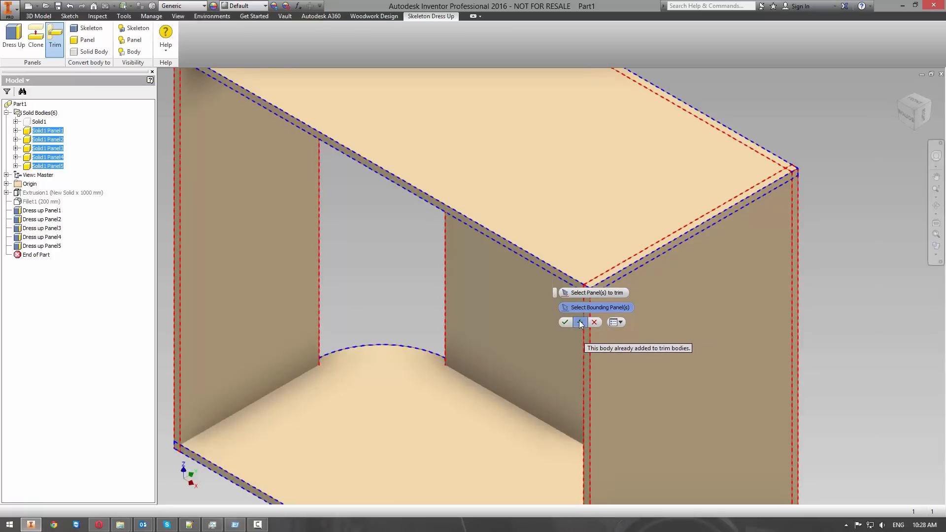
pyautogui.click(579, 322)
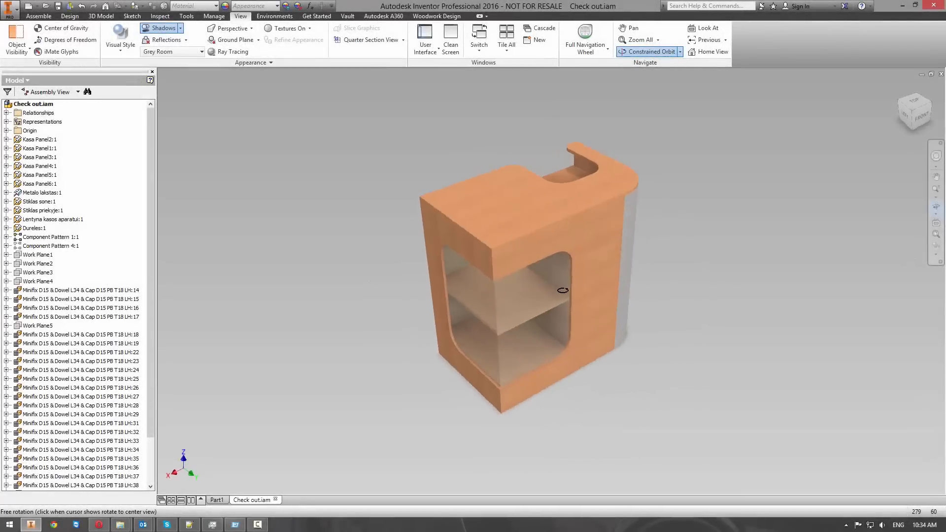
# Orbit the Check out counter, then open the BOM for Chest of drawers With hardware.
pyautogui.moveTo(562, 291); pyautogui.dragTo(430, 300)
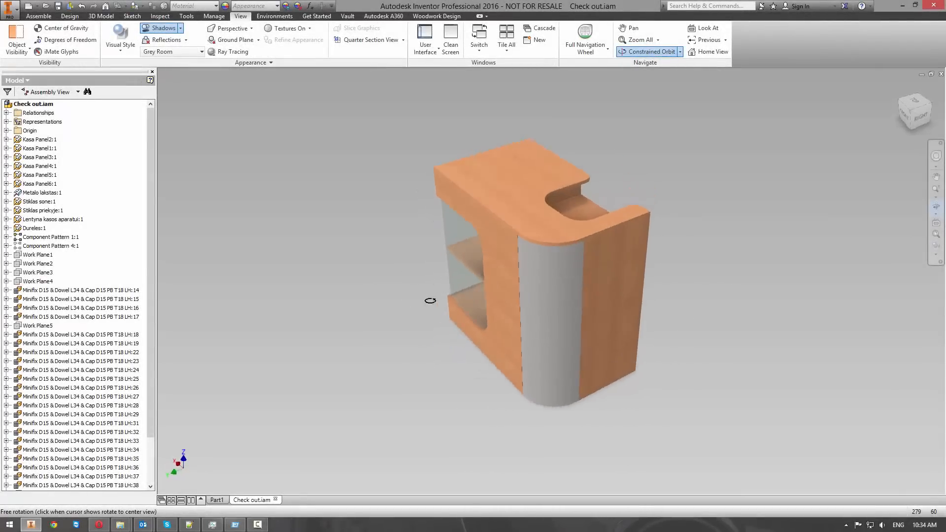
pyautogui.moveTo(430, 301); pyautogui.dragTo(309, 324)
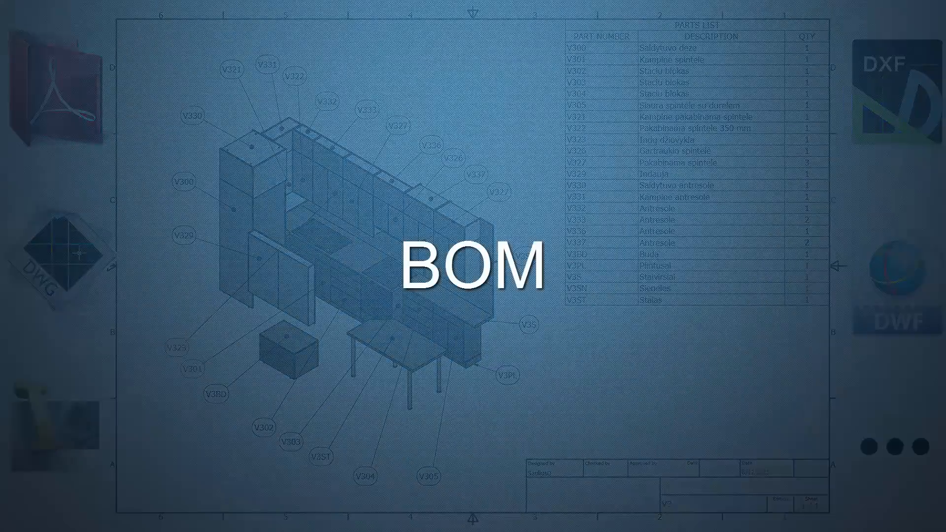
pyautogui.click(307, 35)
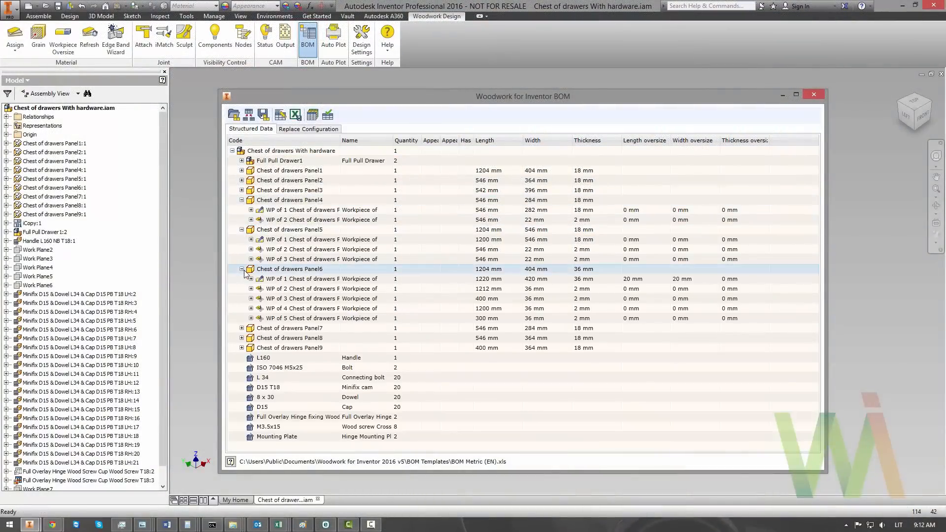
# Filter the Replace data from Excel list in Replace Configuration for 'pine'.
pyautogui.click(308, 129)
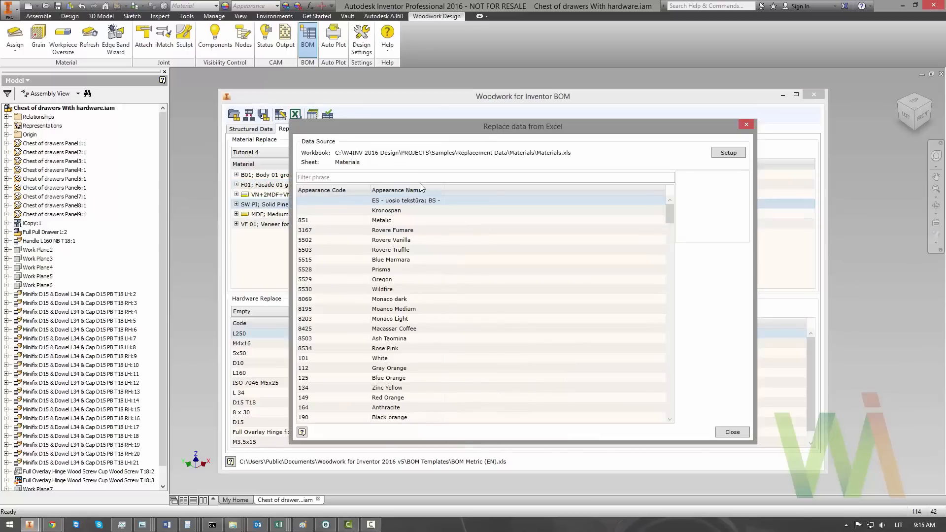
pyautogui.write('pine')
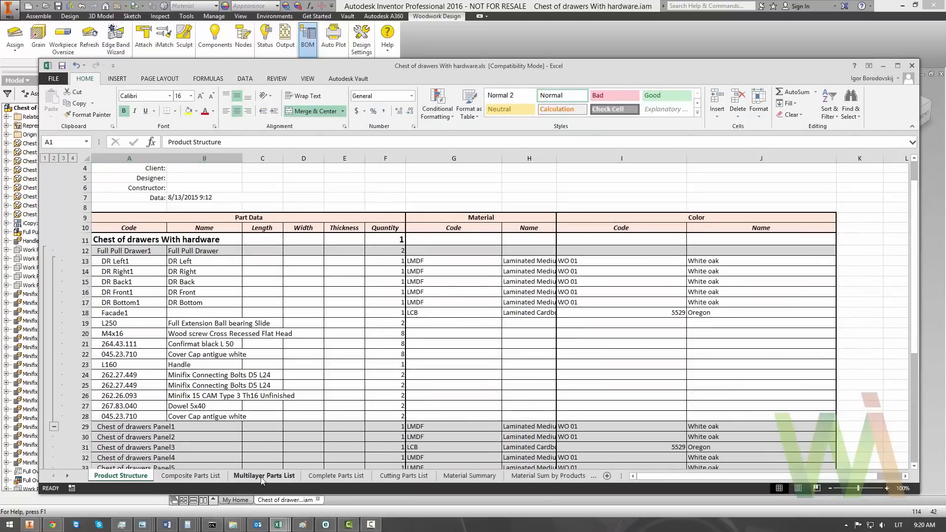
# Browse the exported workbook's Multilayer Parts List and Complete Parts List sheets.
pyautogui.click(264, 476)
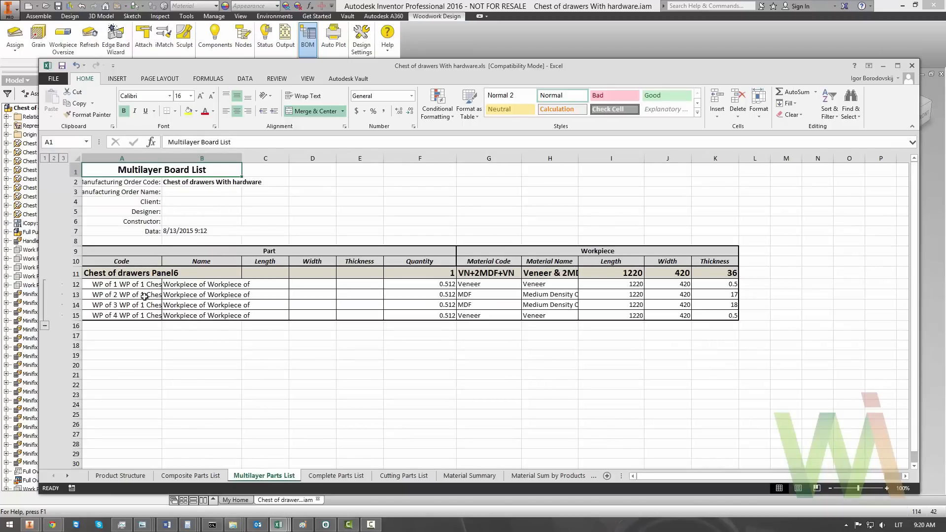
pyautogui.click(336, 476)
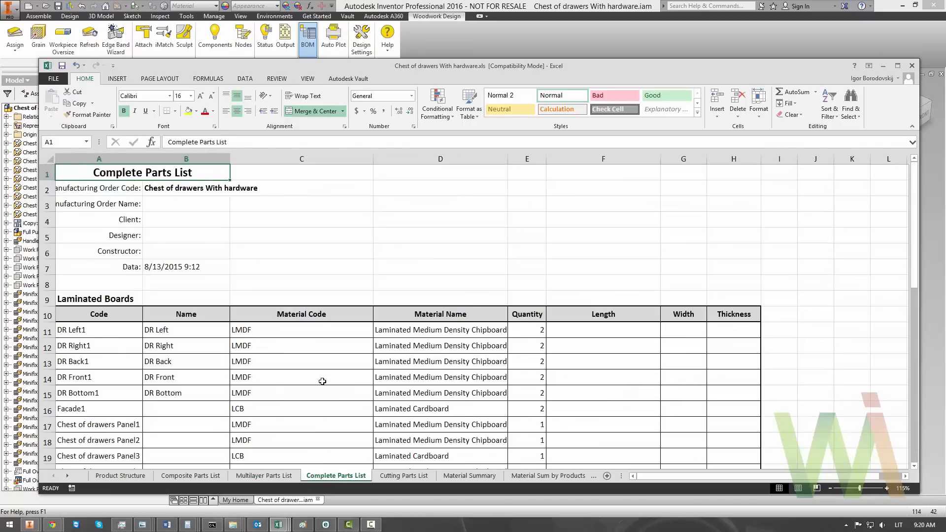
pyautogui.click(403, 476)
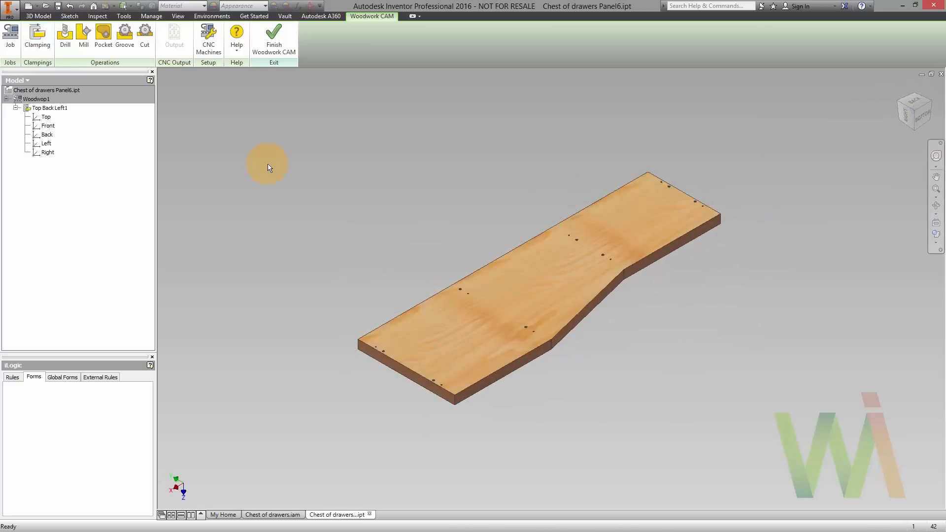
# Create D5 and D8 mm blind drill operations for all processable holes on Panel6.
pyautogui.click(64, 36)
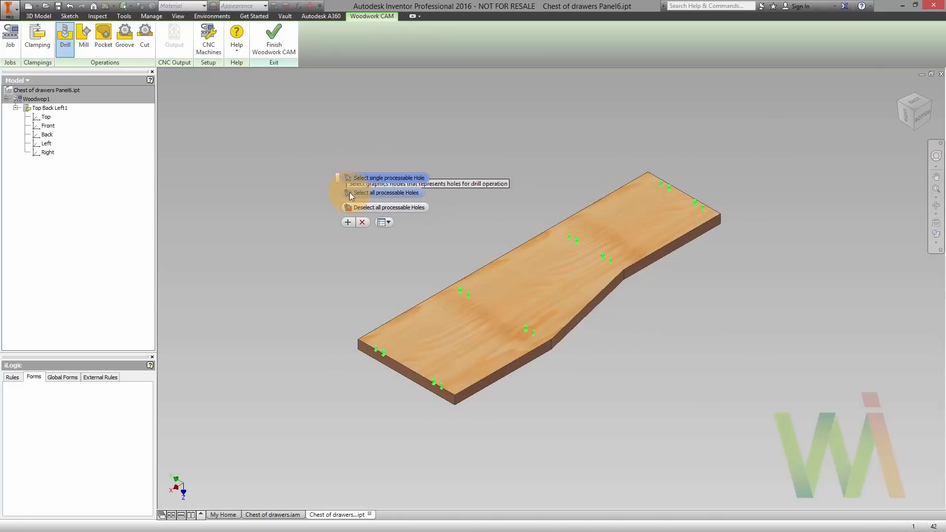
pyautogui.click(384, 193)
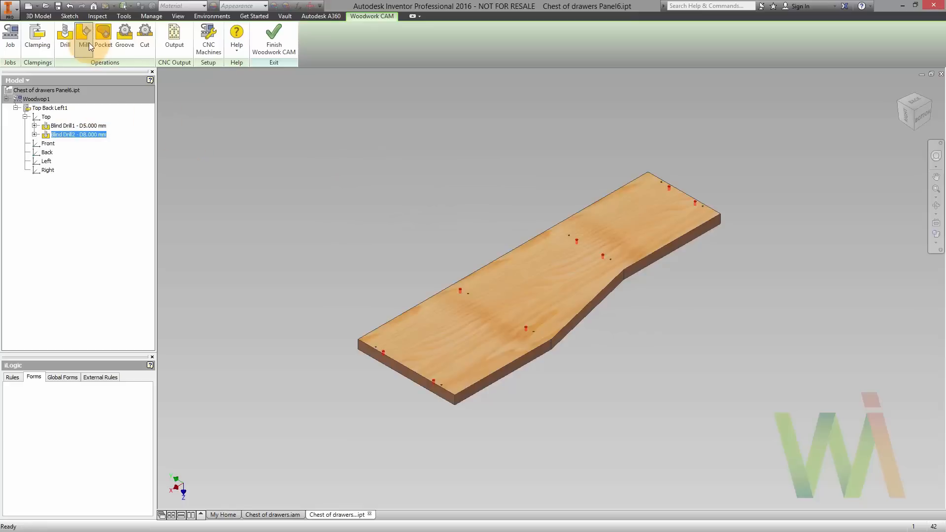